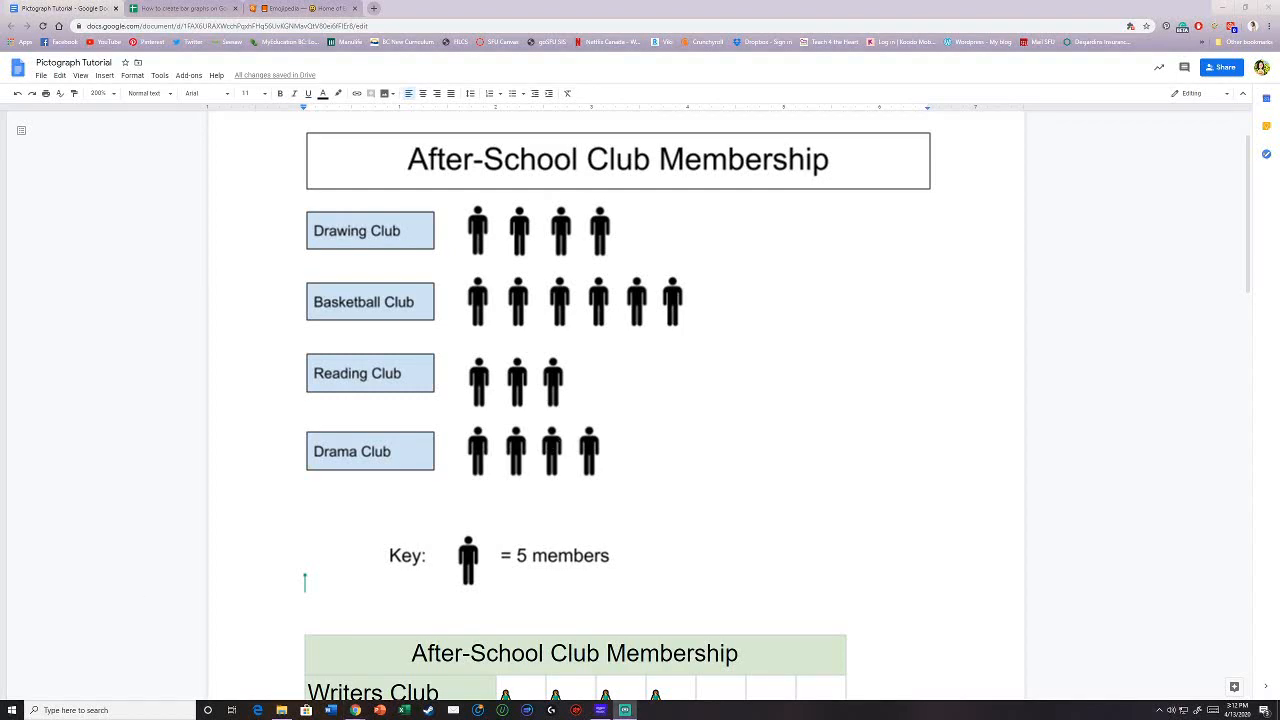
- Scroll past the two existing pictographs and place the cursor on the blank page
scroll(down, 3)
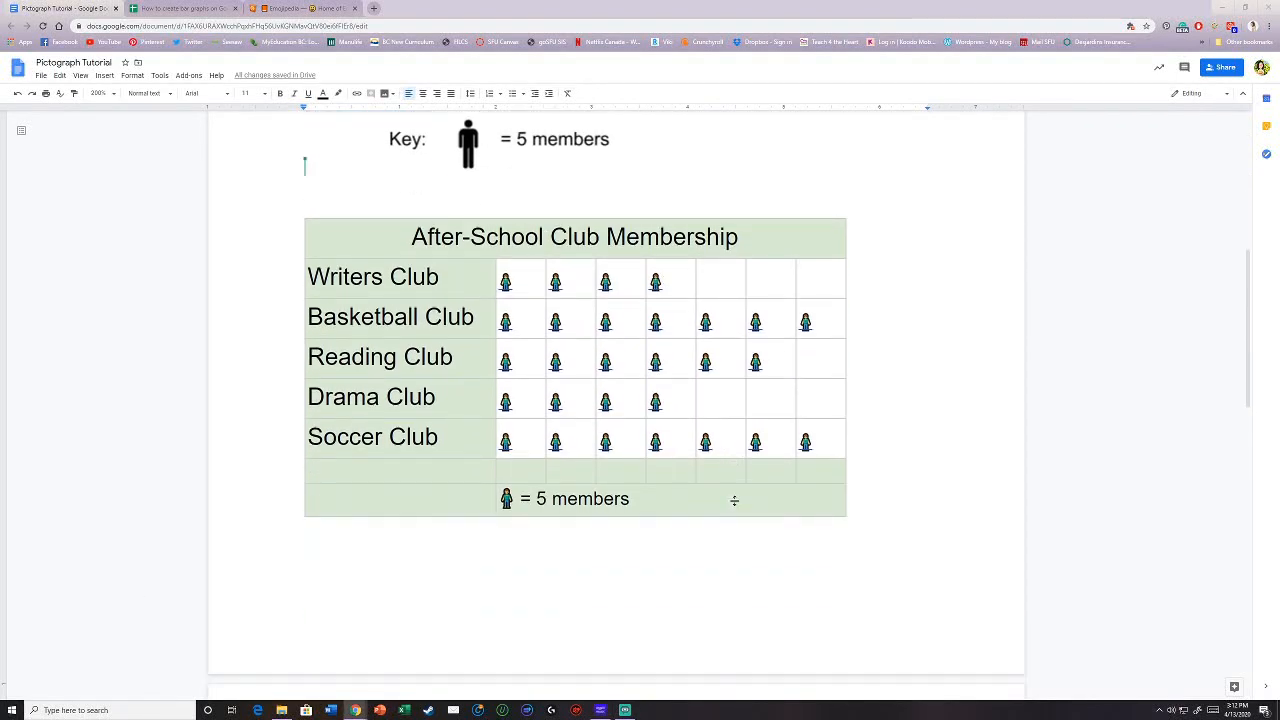
click(104, 75)
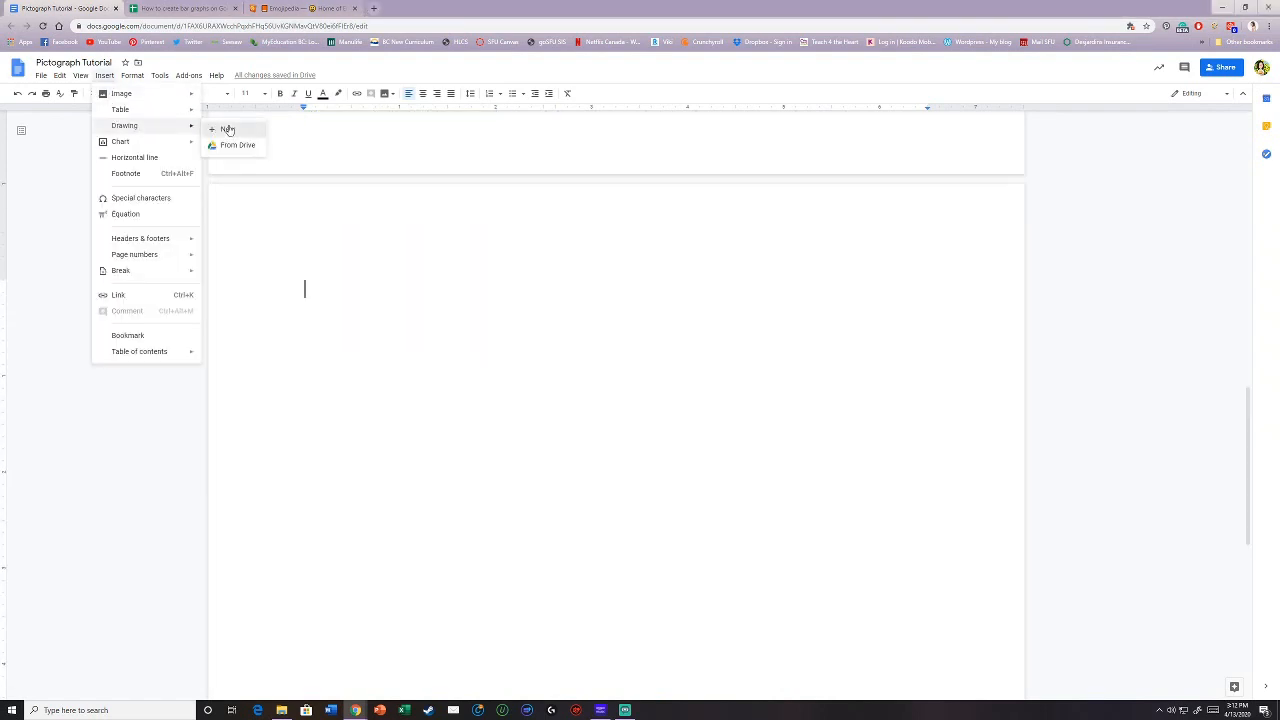
- Start a new drawing with a size 36 'After-School Club Membership' title text box
click(227, 130)
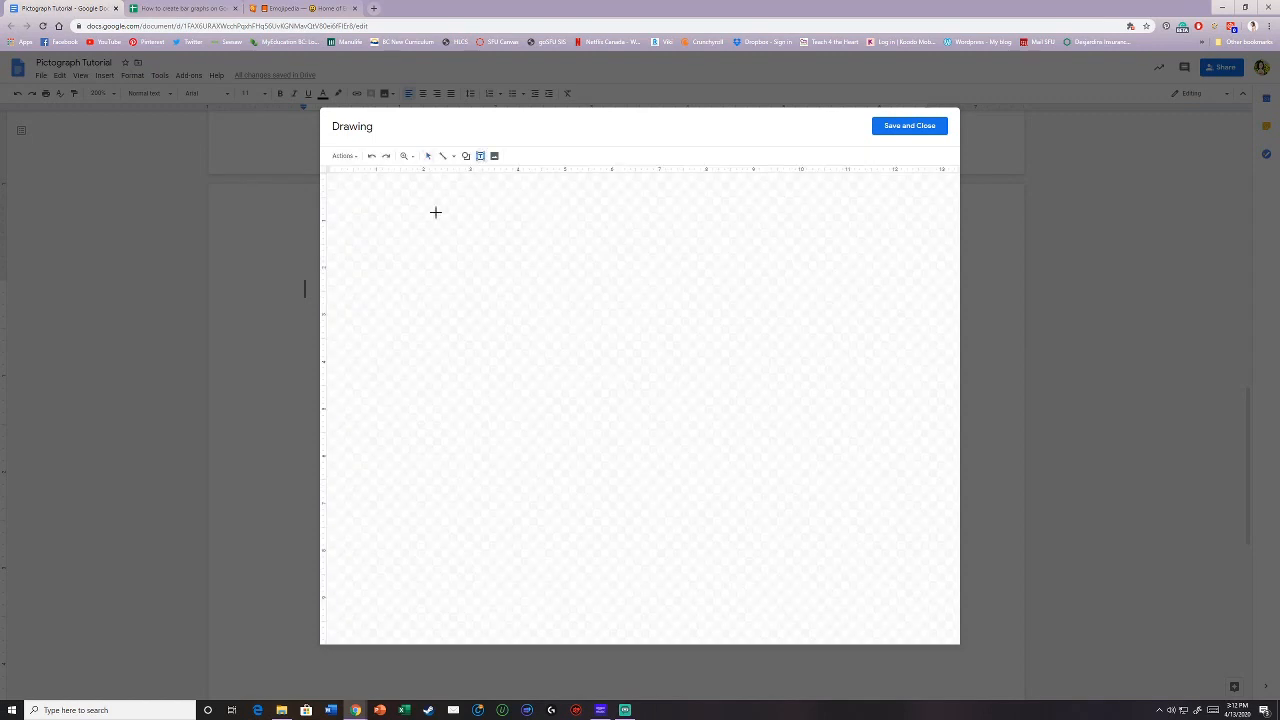
drag(432, 213, 846, 268)
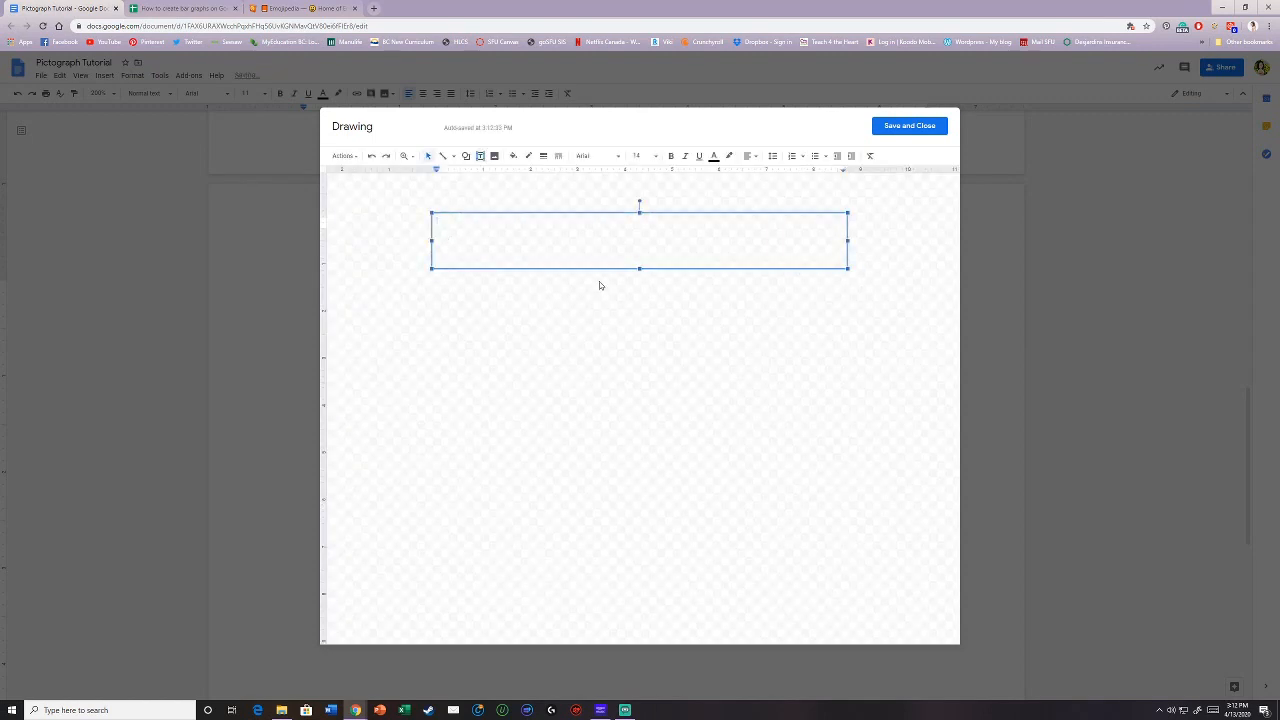
text(After-School Clubb)
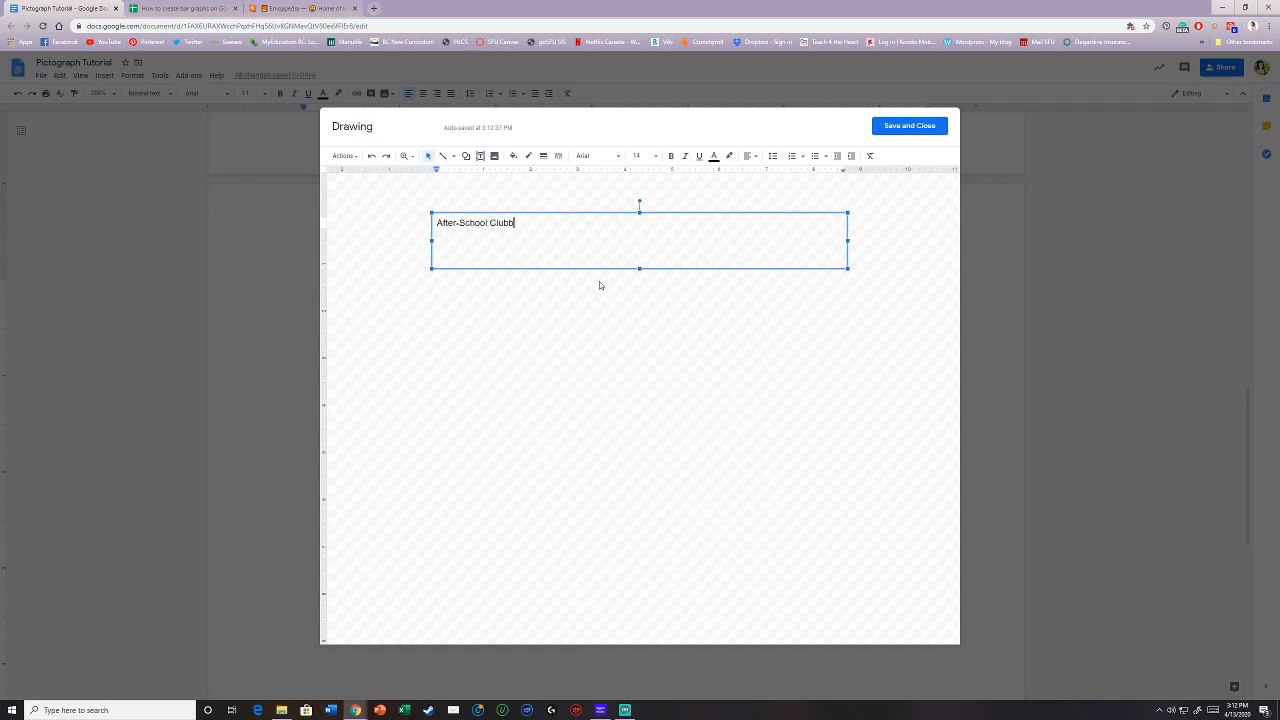
text(Membership)
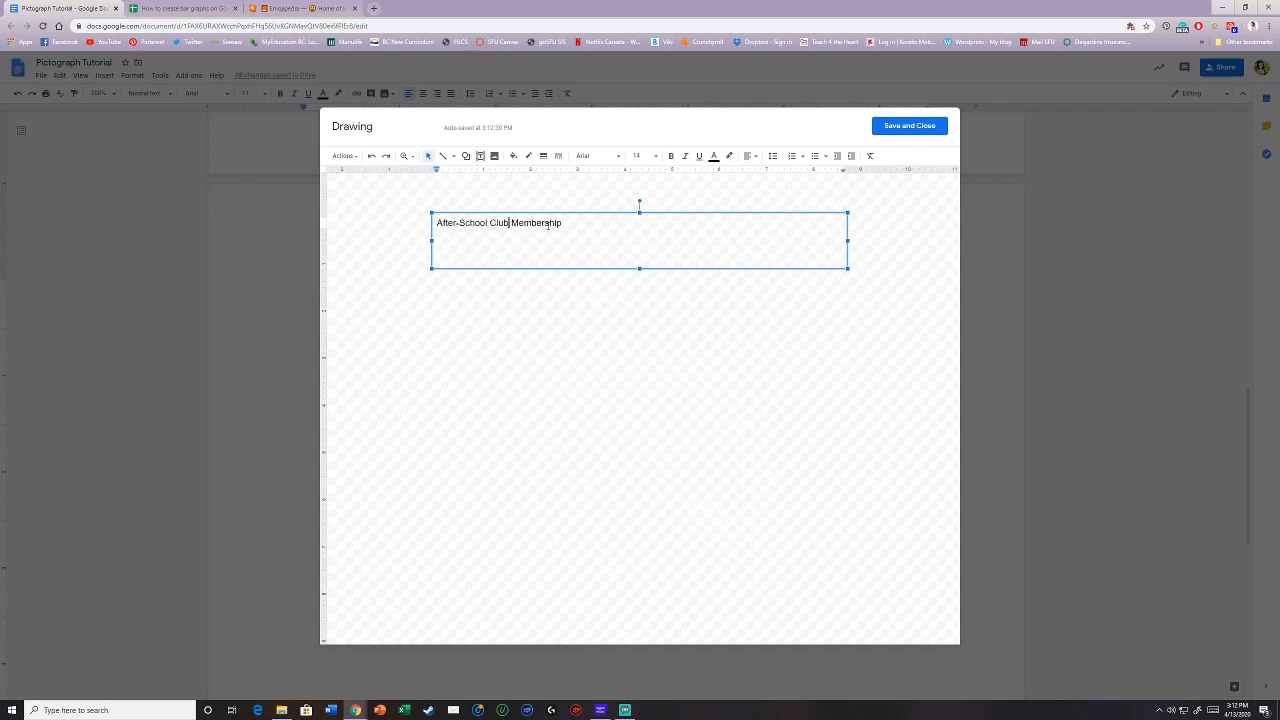
click(639, 155)
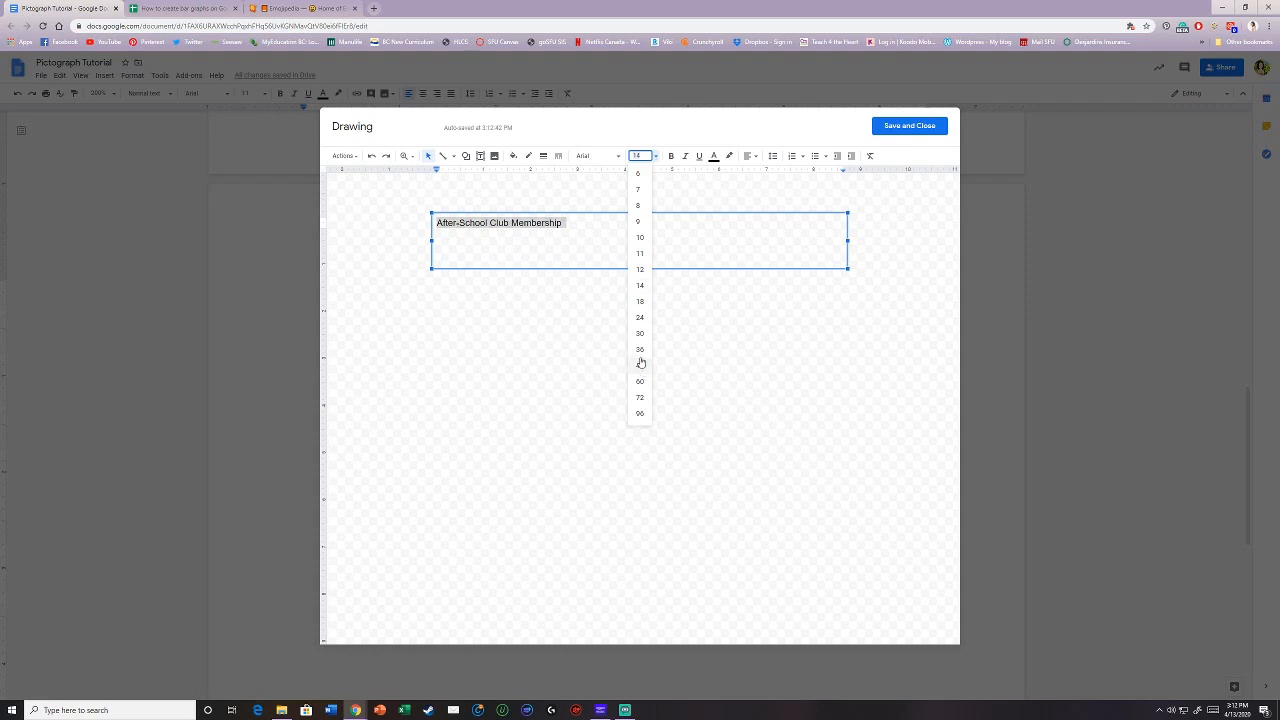
click(640, 349)
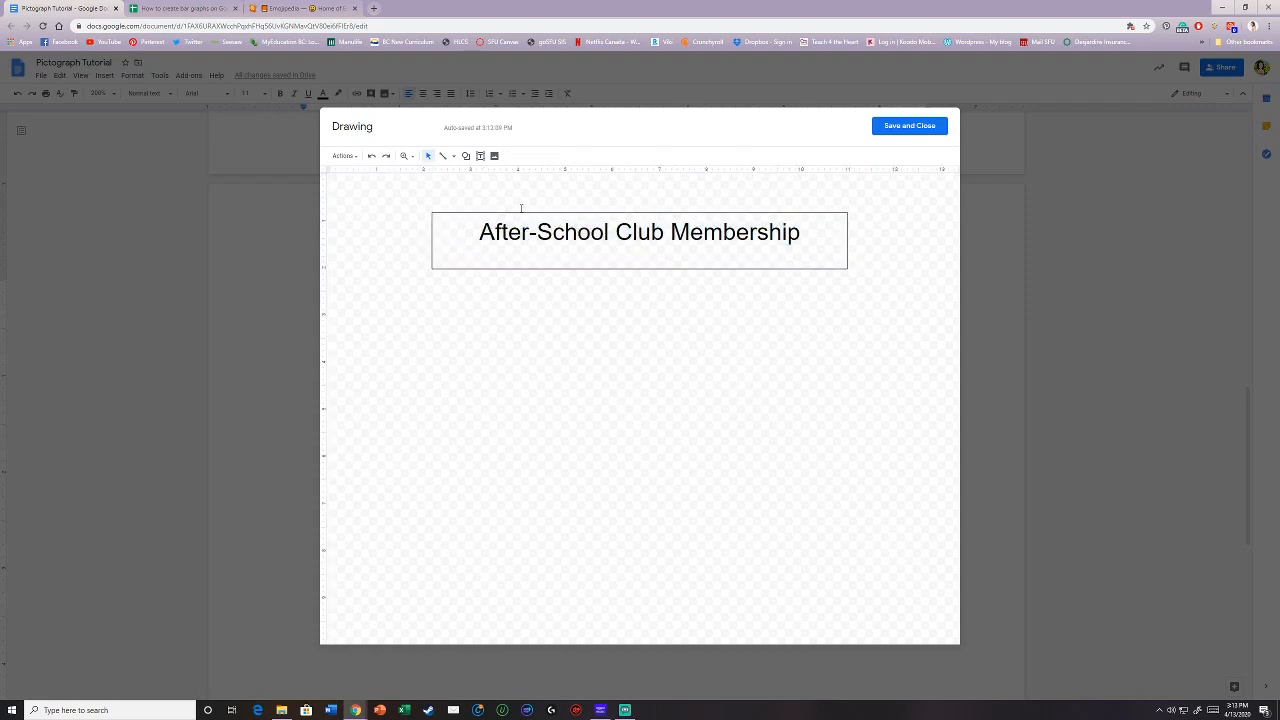
click(466, 156)
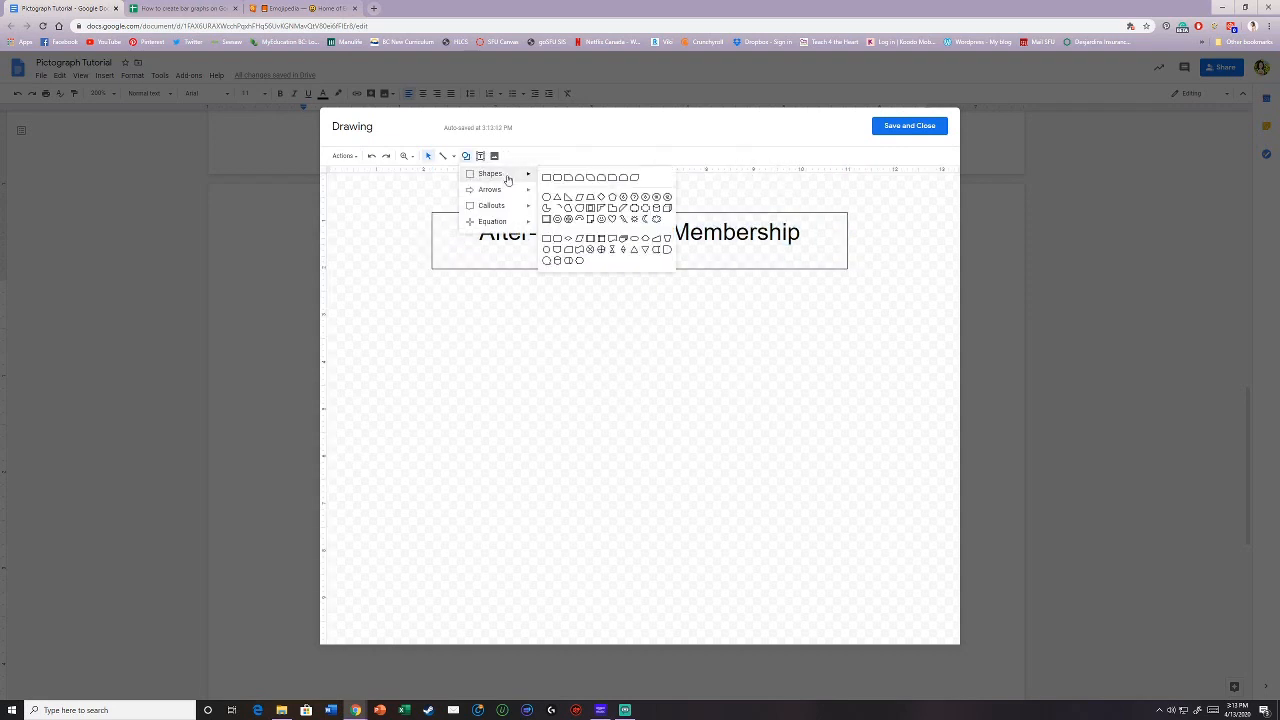
click(547, 177)
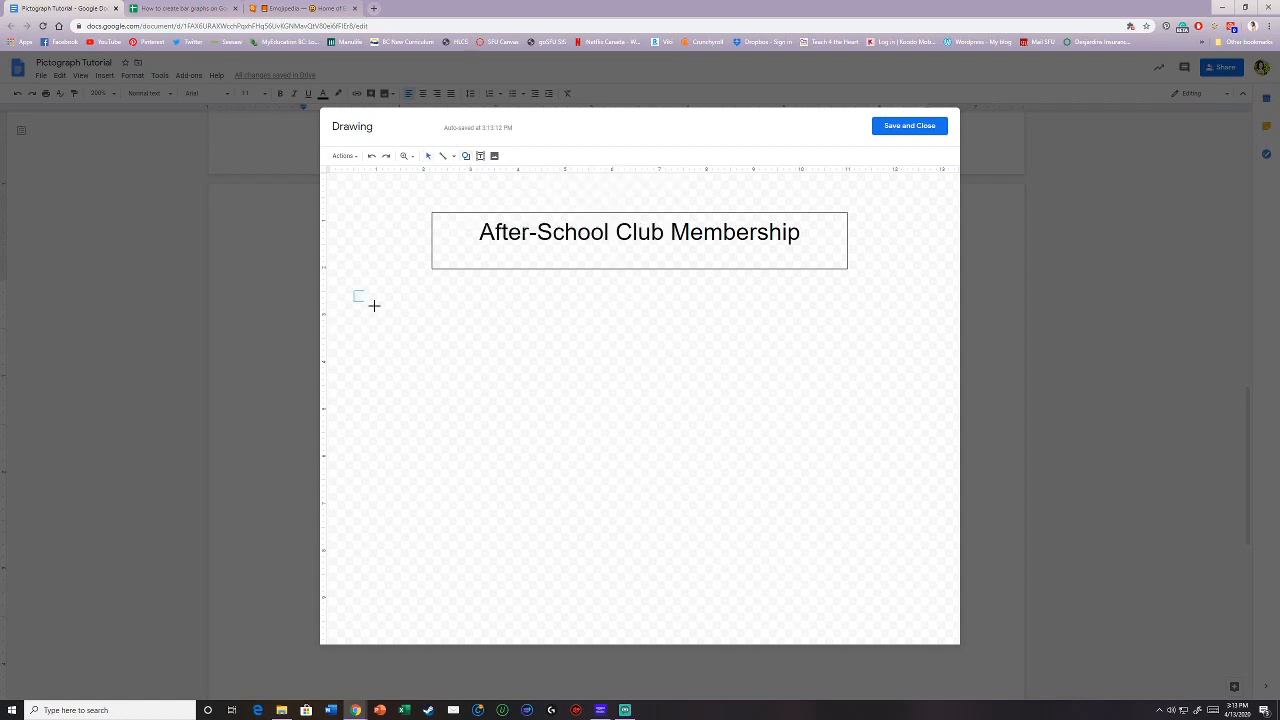
- Draw label boxes for Drawing Club, Basketball Club, Reading Club and Drama Club
drag(357, 297, 480, 316)
text(Drawi)
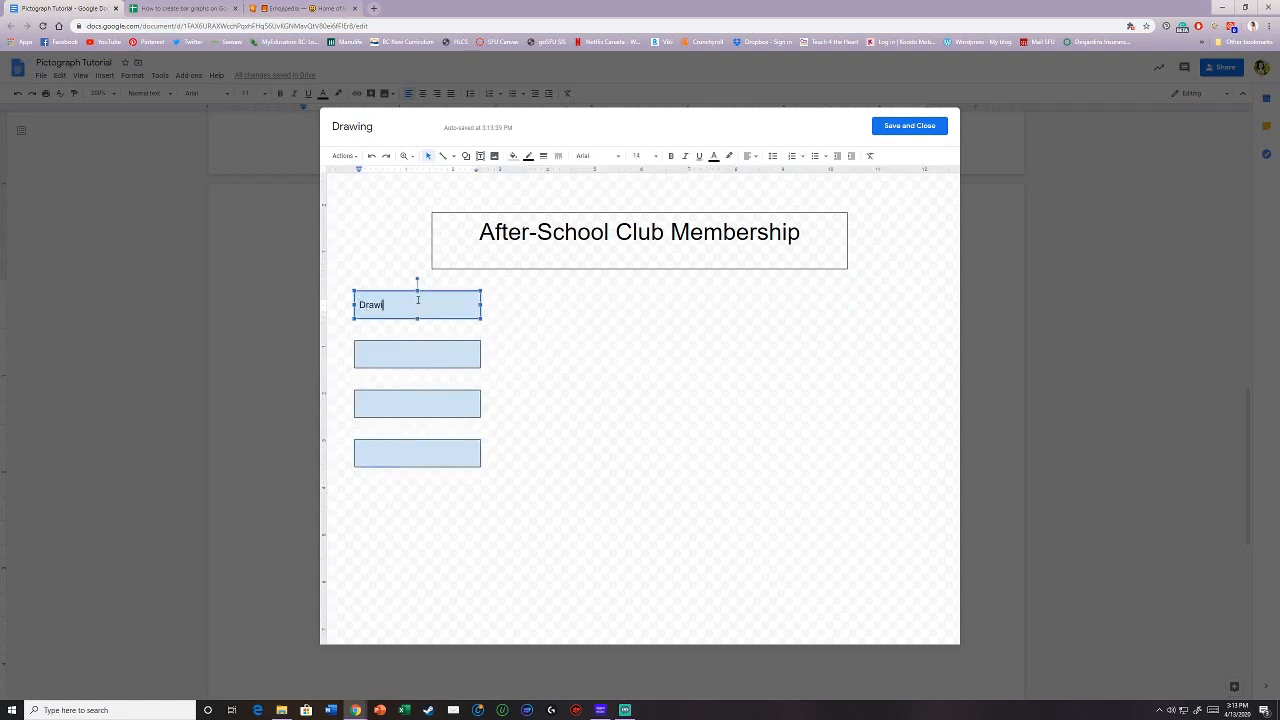
text(Basketball Club)
click(417, 453)
text(Dra)
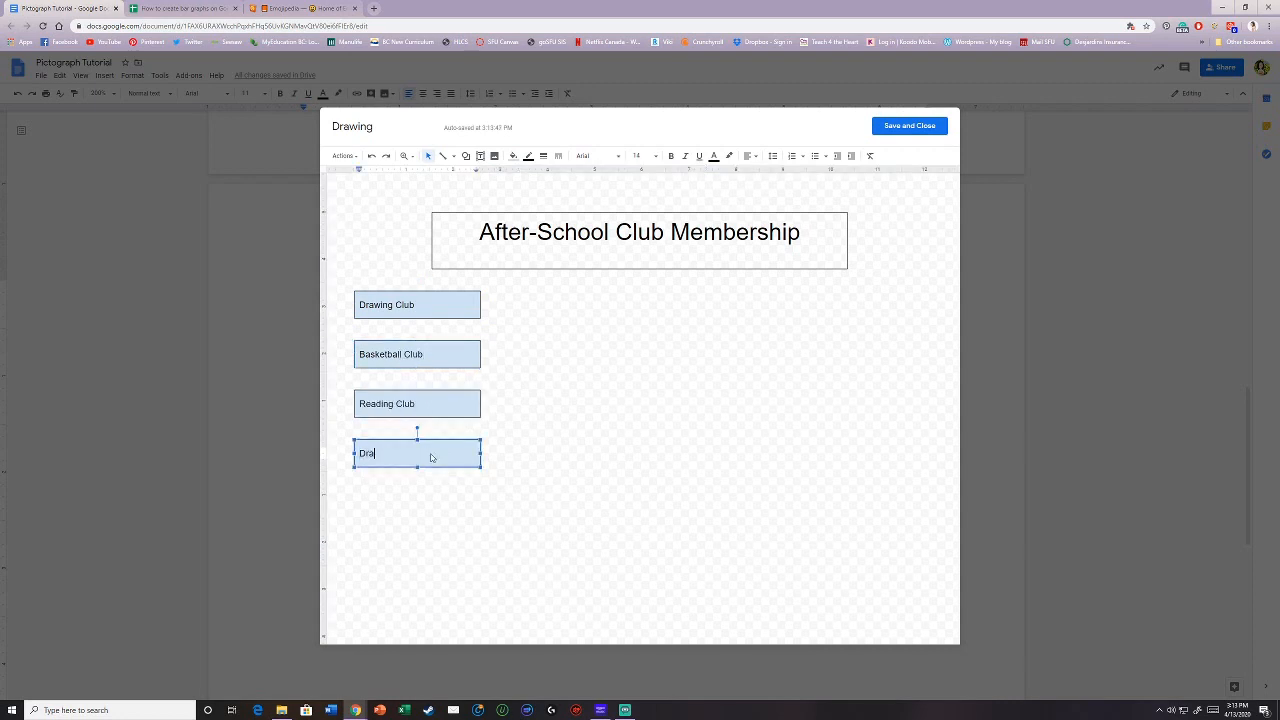
text(ma Club)
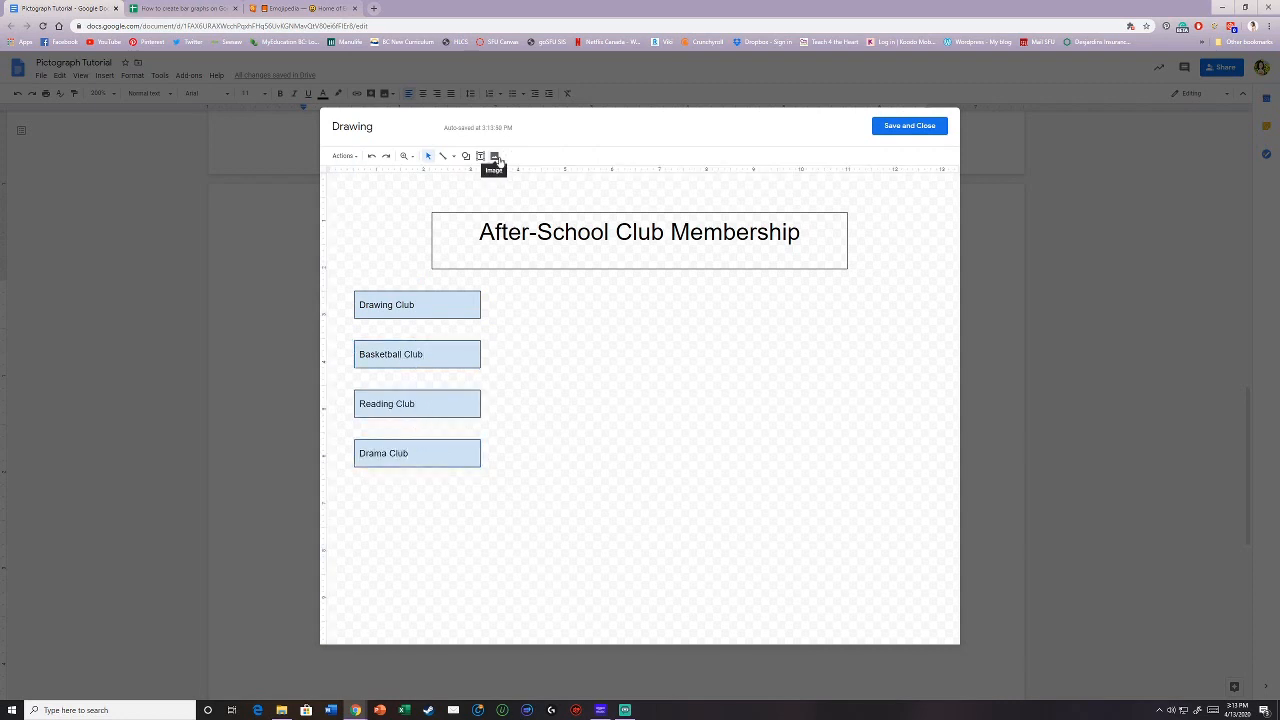
- Insert a black person silhouette from image search and shrink it beside Drawing Club
click(494, 156)
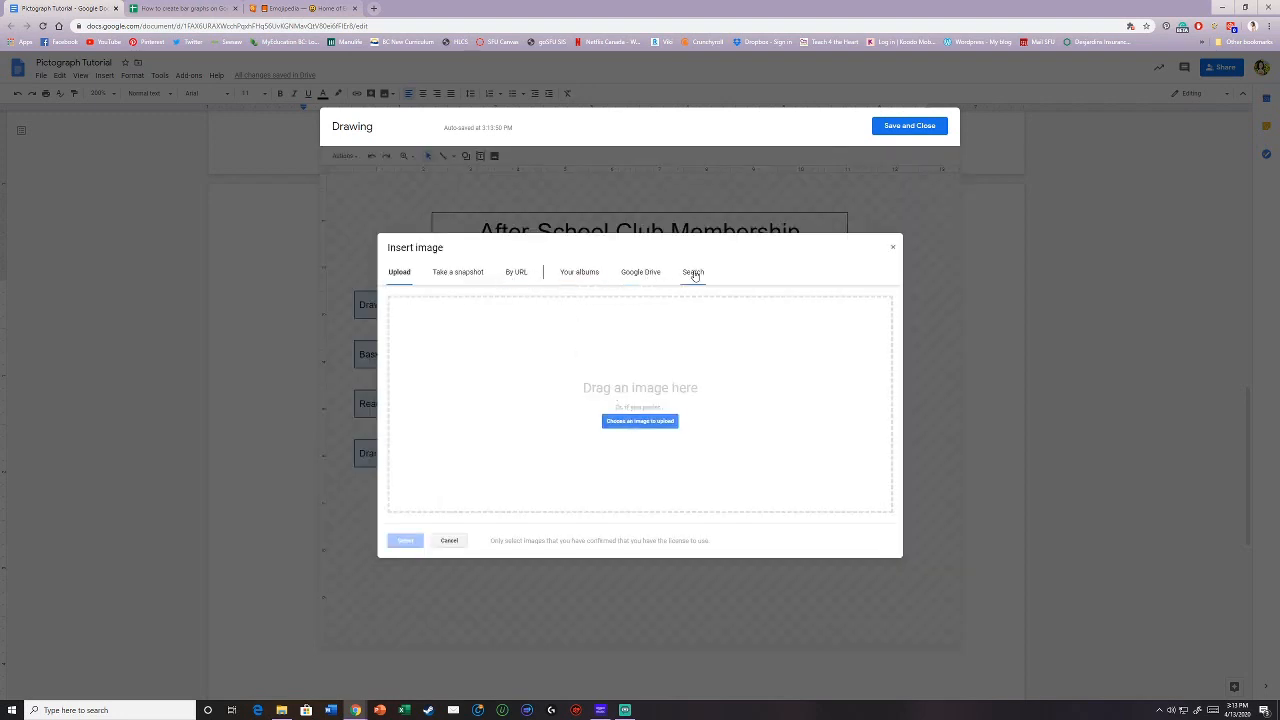
click(692, 272)
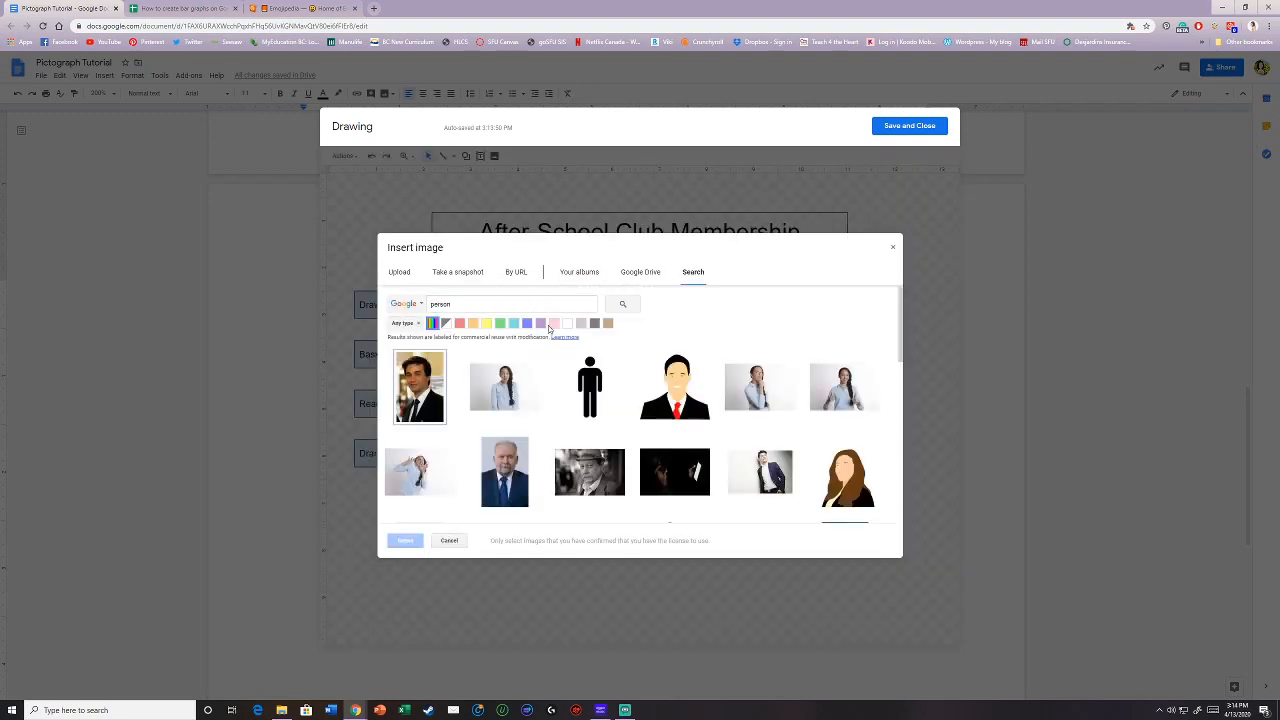
click(448, 540)
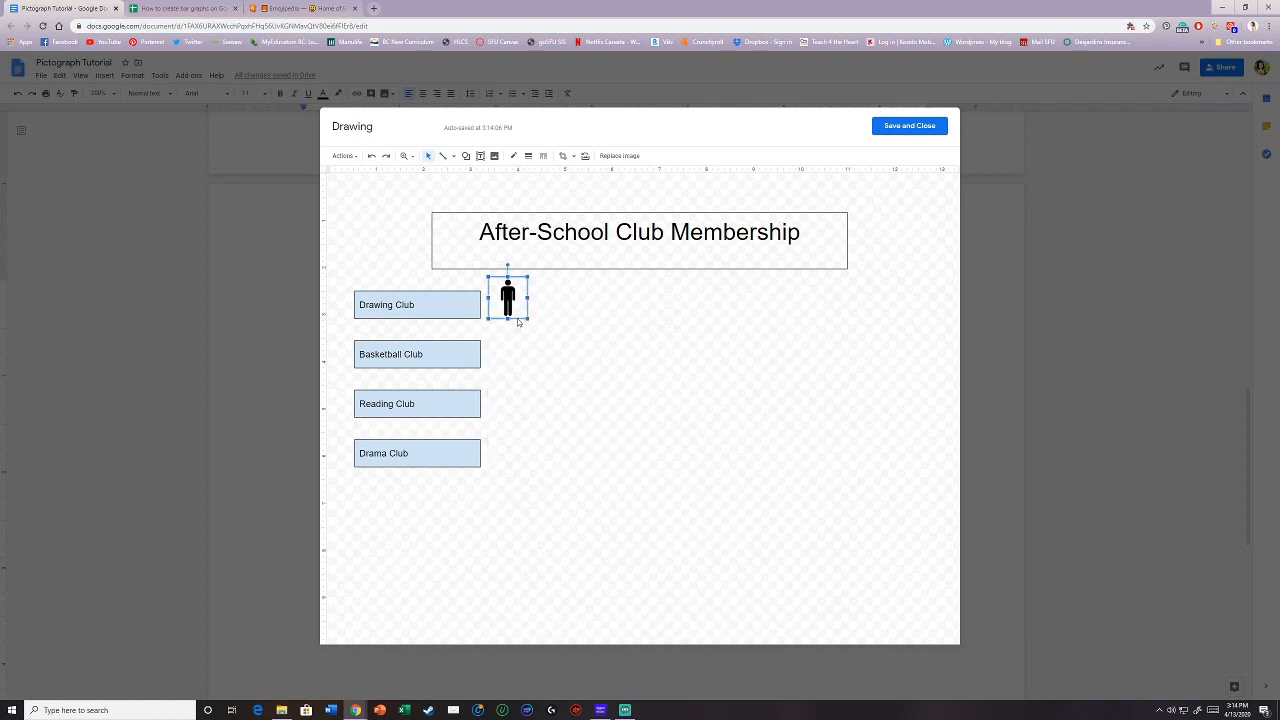
drag(509, 297, 510, 307)
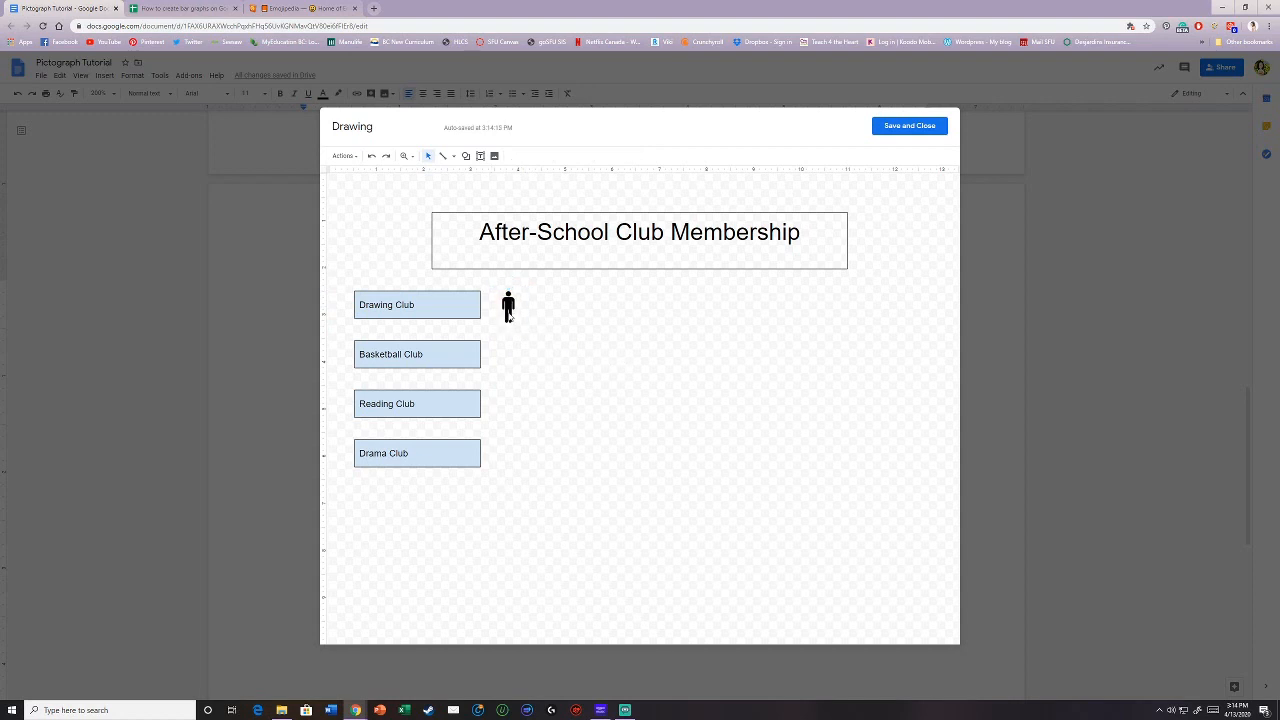
- Add a 'Key:' text with one person icon '= 5 members', plus four icons by Drawing Club
click(508, 305)
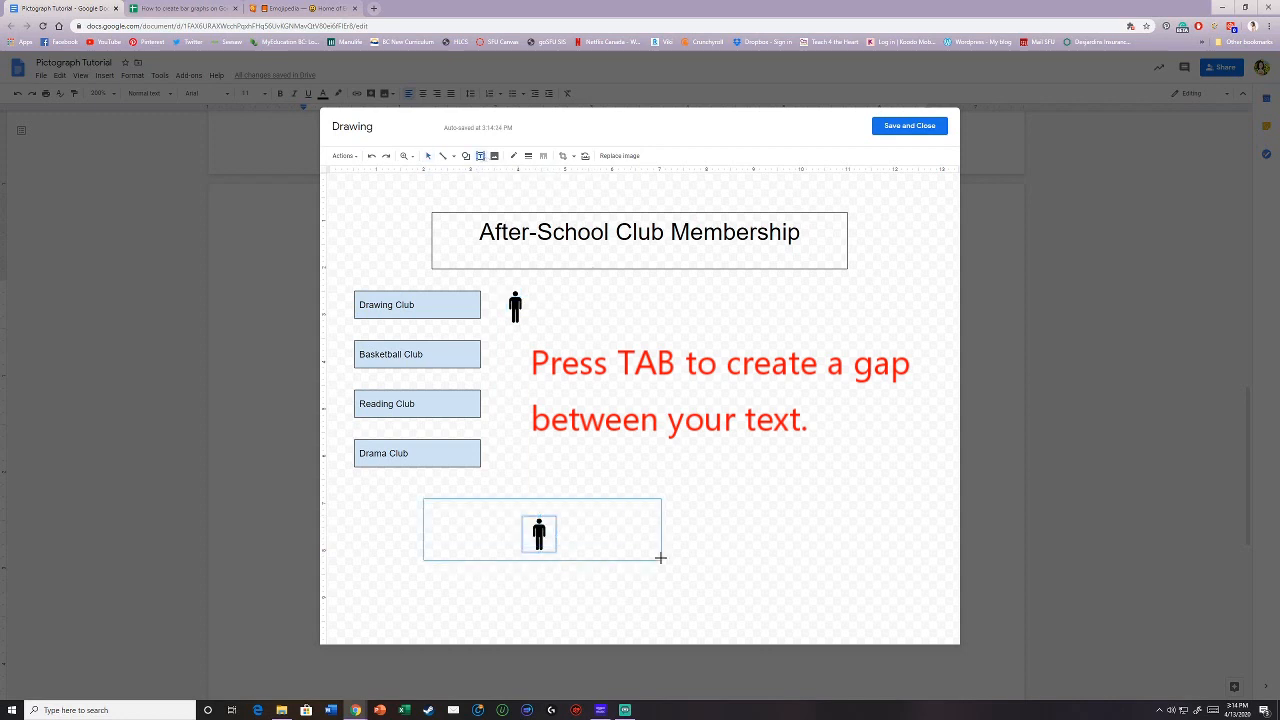
text(Key:)
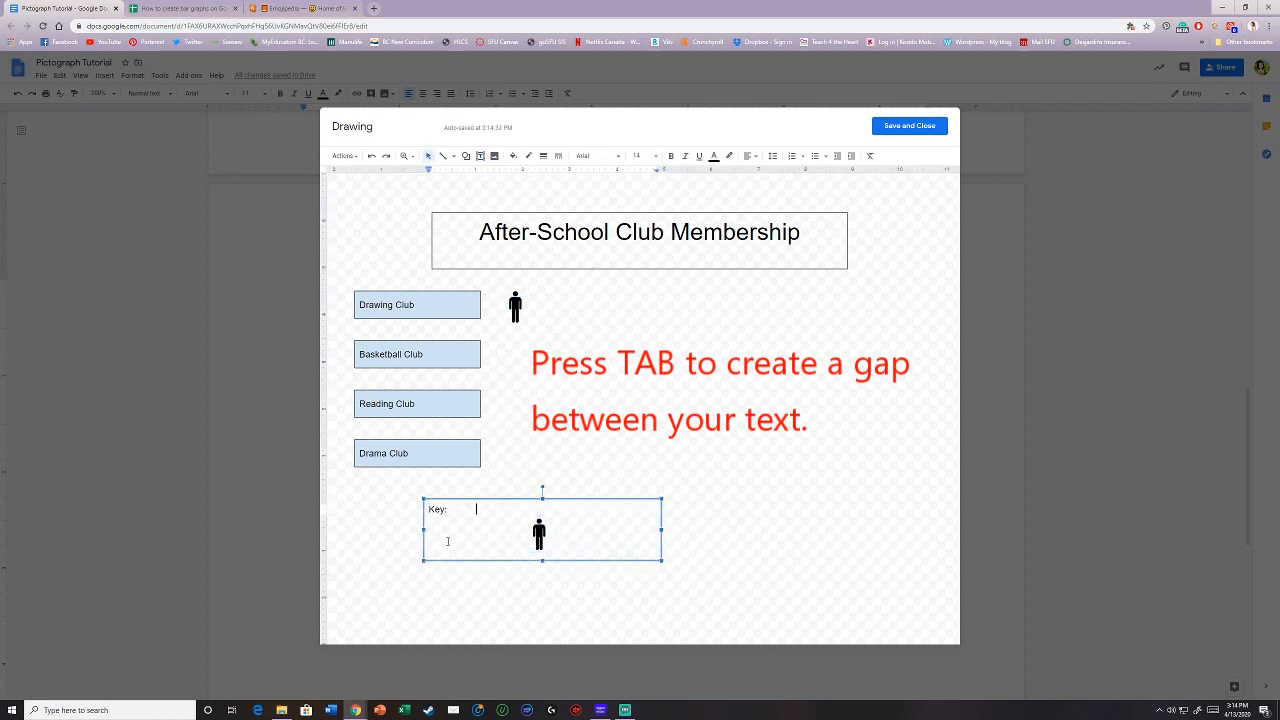
text(= 5 members)
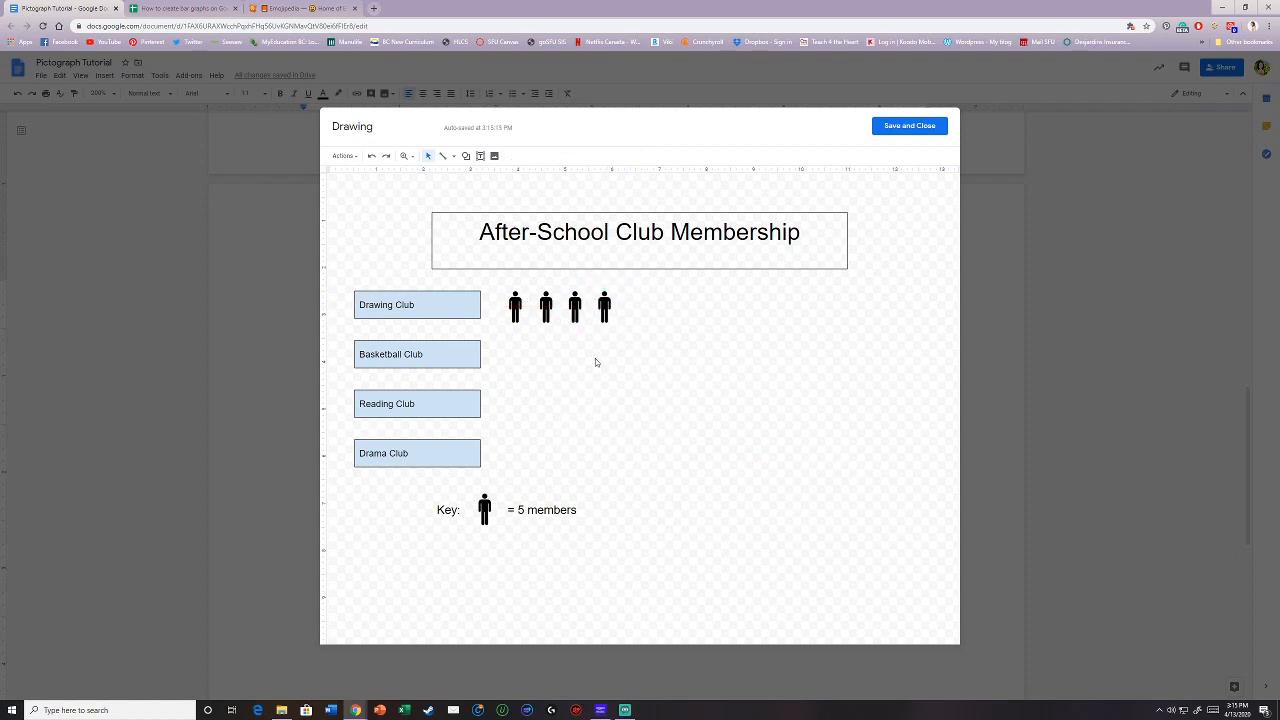
- Copy person icons into the rows: Basketball nine, Reading five, Drama seven
click(604, 306)
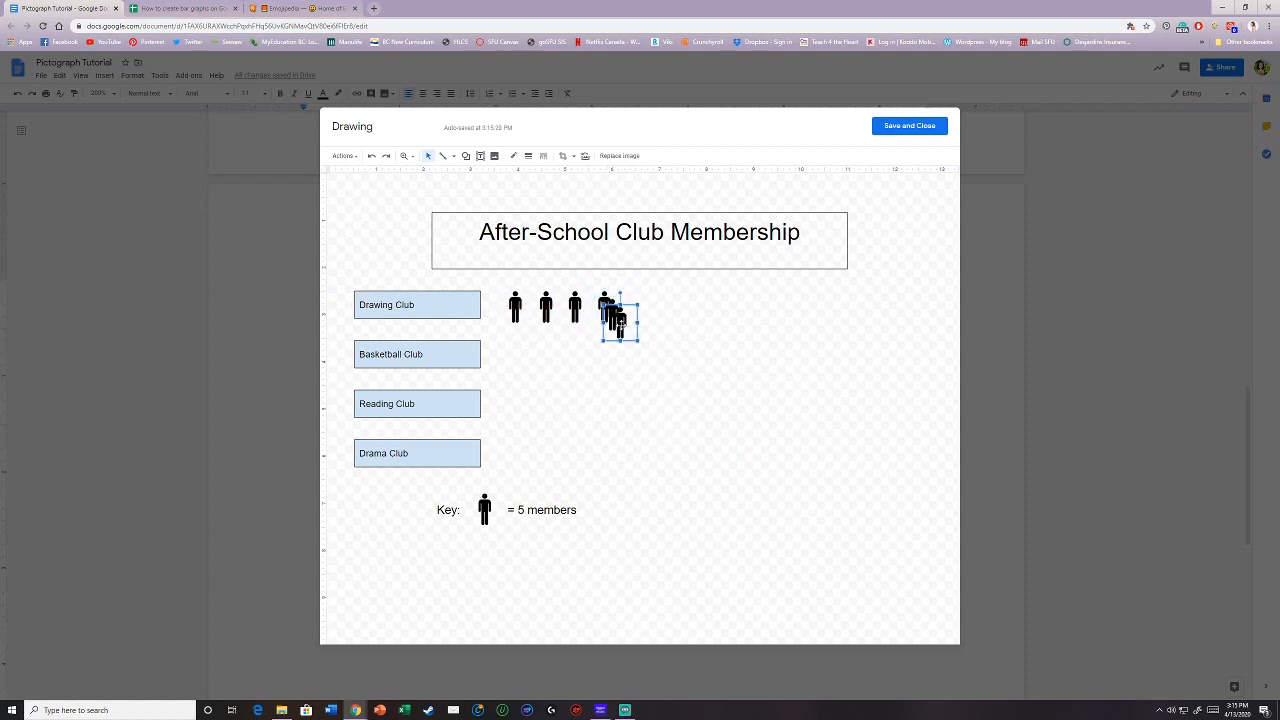
drag(618, 320, 545, 351)
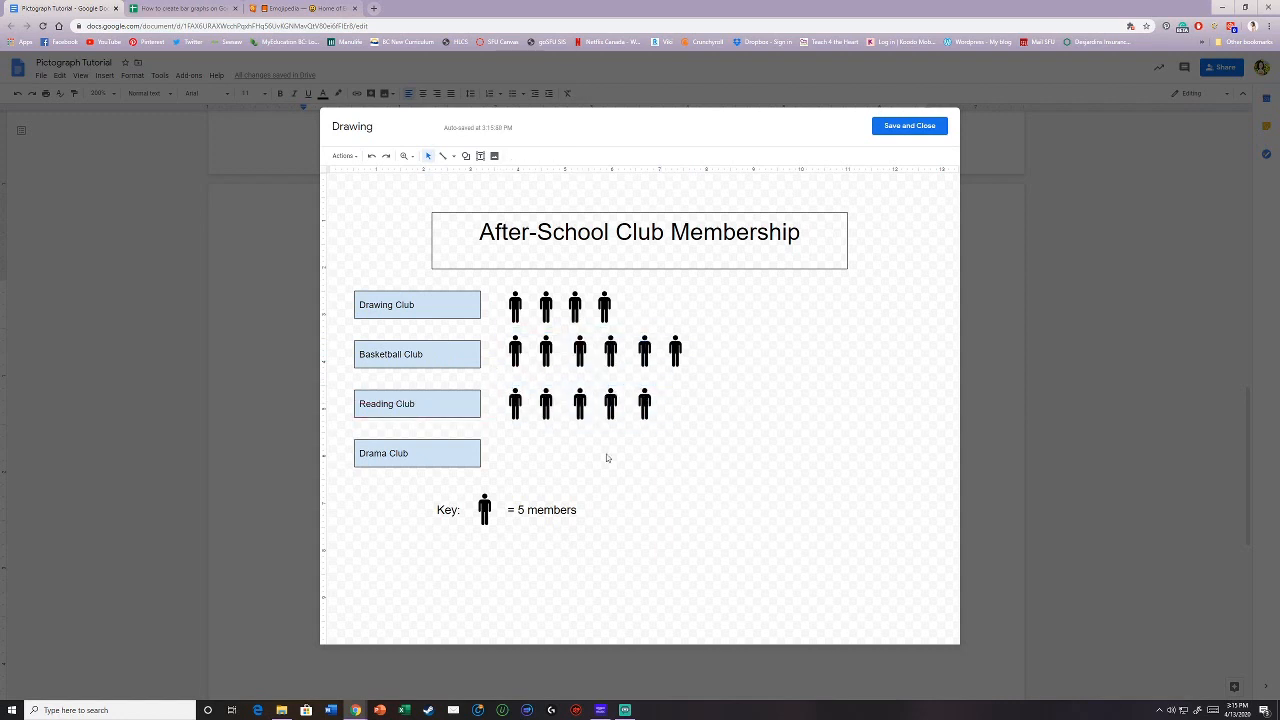
click(579, 404)
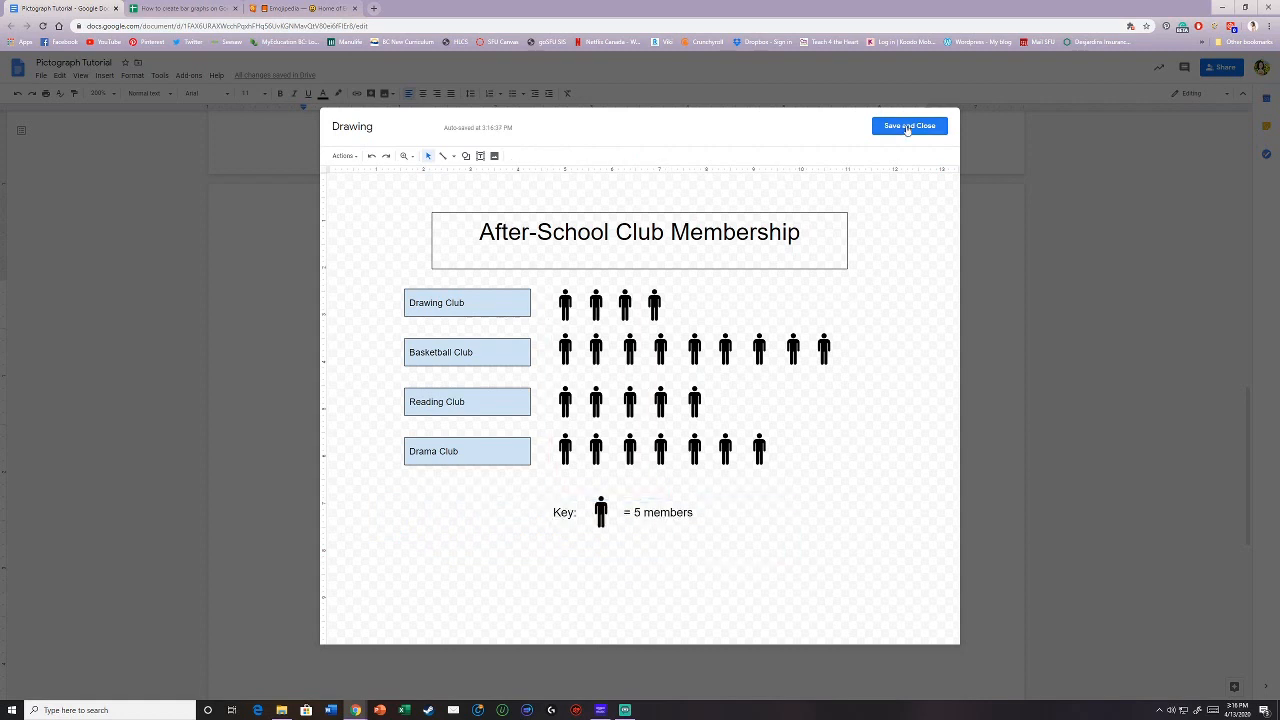
- Save the drawing, realign a stray Drama Club icon, and save it again
click(908, 125)
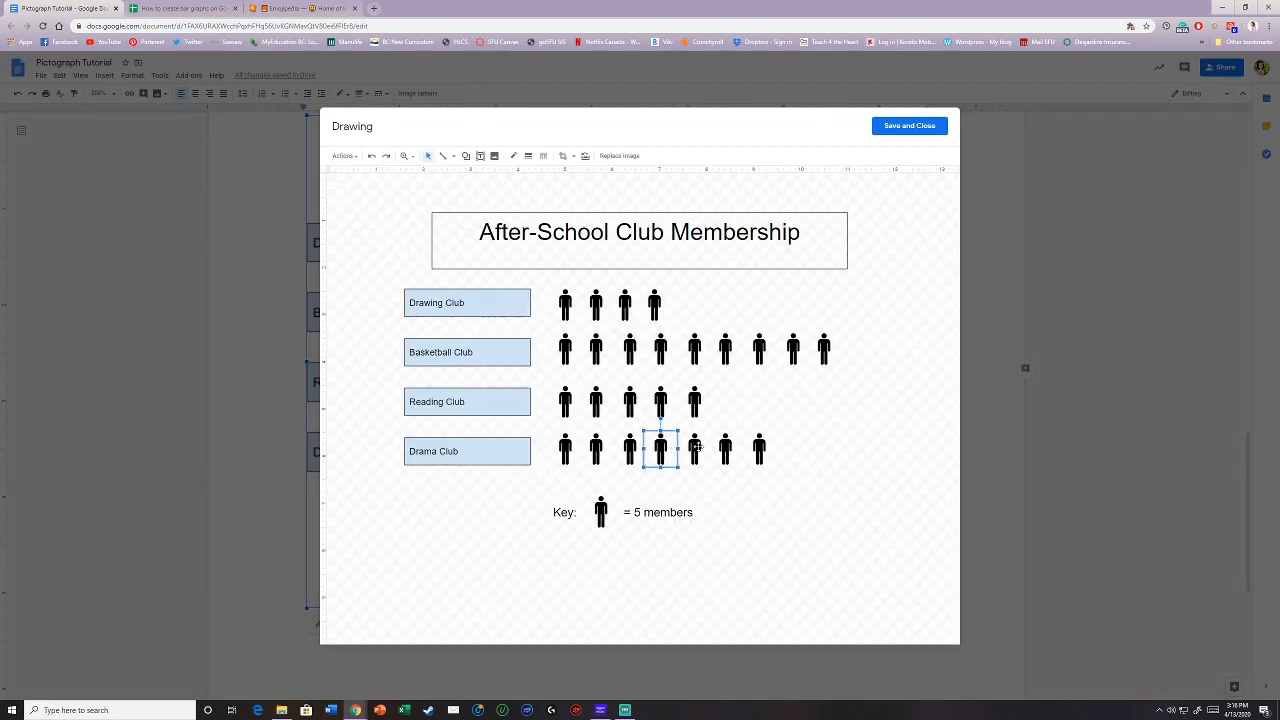
drag(659, 449, 694, 401)
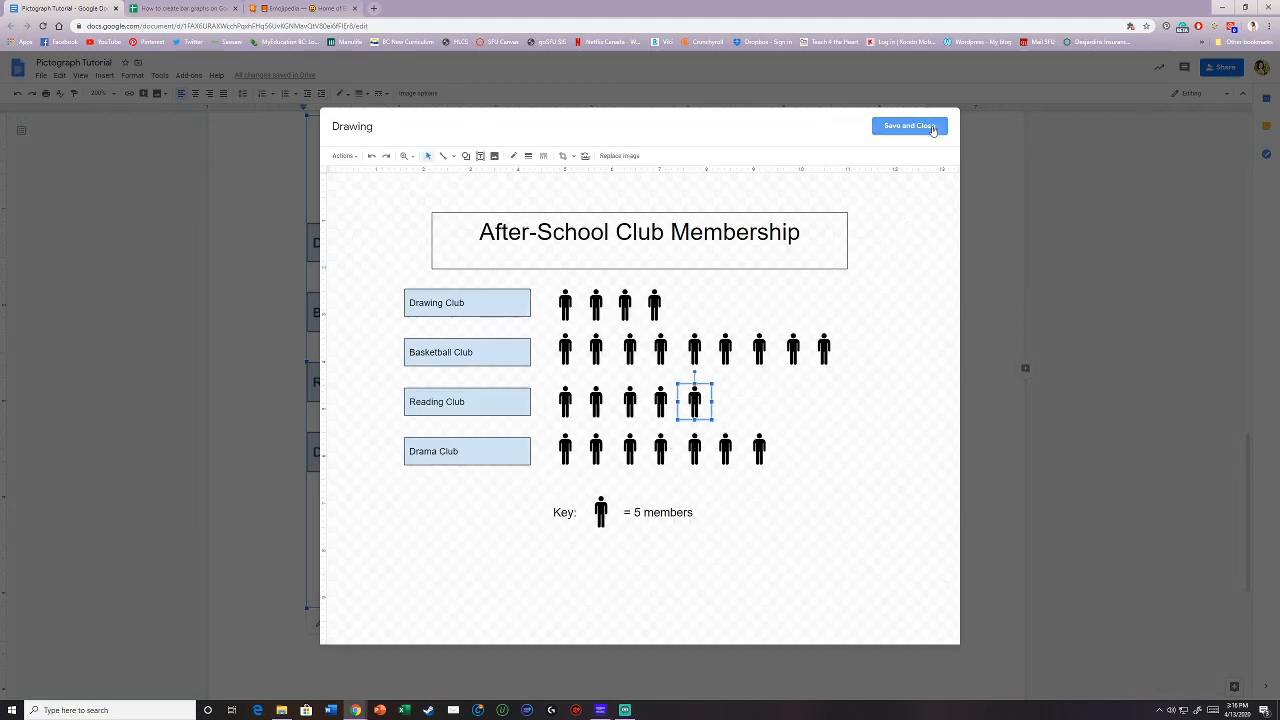
click(908, 125)
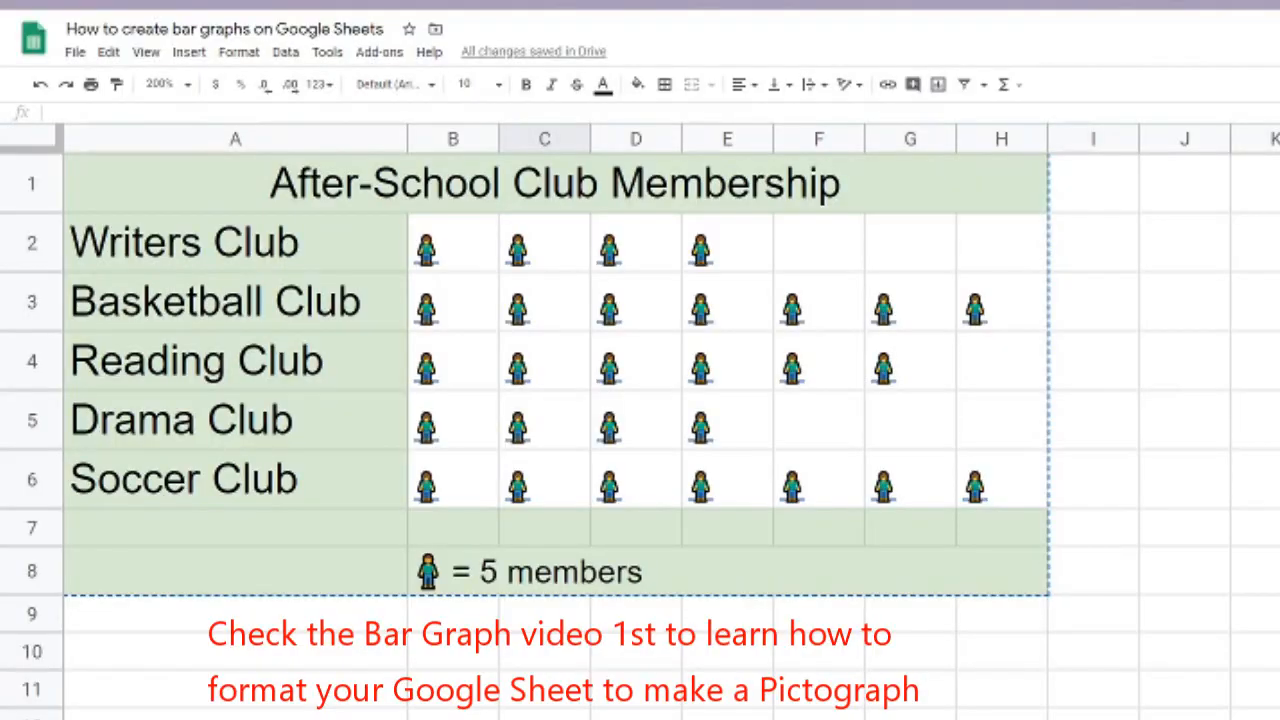
mouse_move(672, 712)
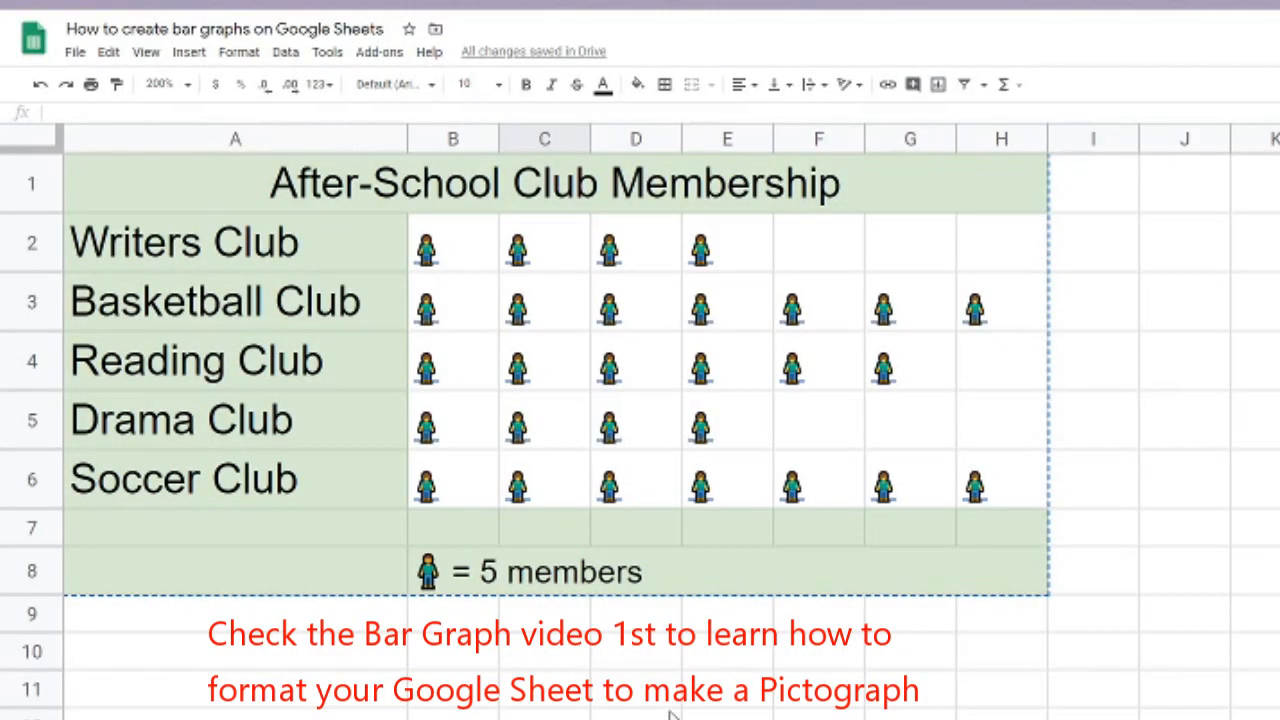
- Open the 'Copy of Pictograph' sheet holding only the title, club names and key
click(236, 360)
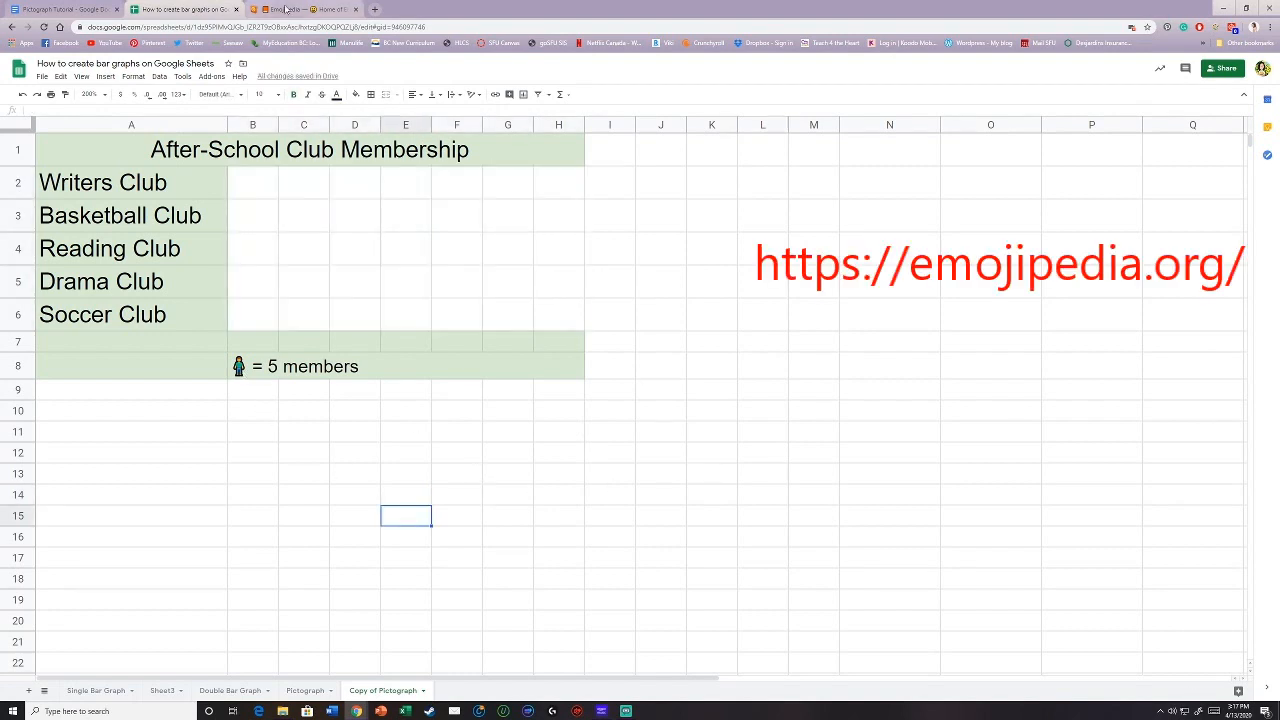
- On Emojipedia, select the Person Standing emoji from the 'person' results
click(305, 9)
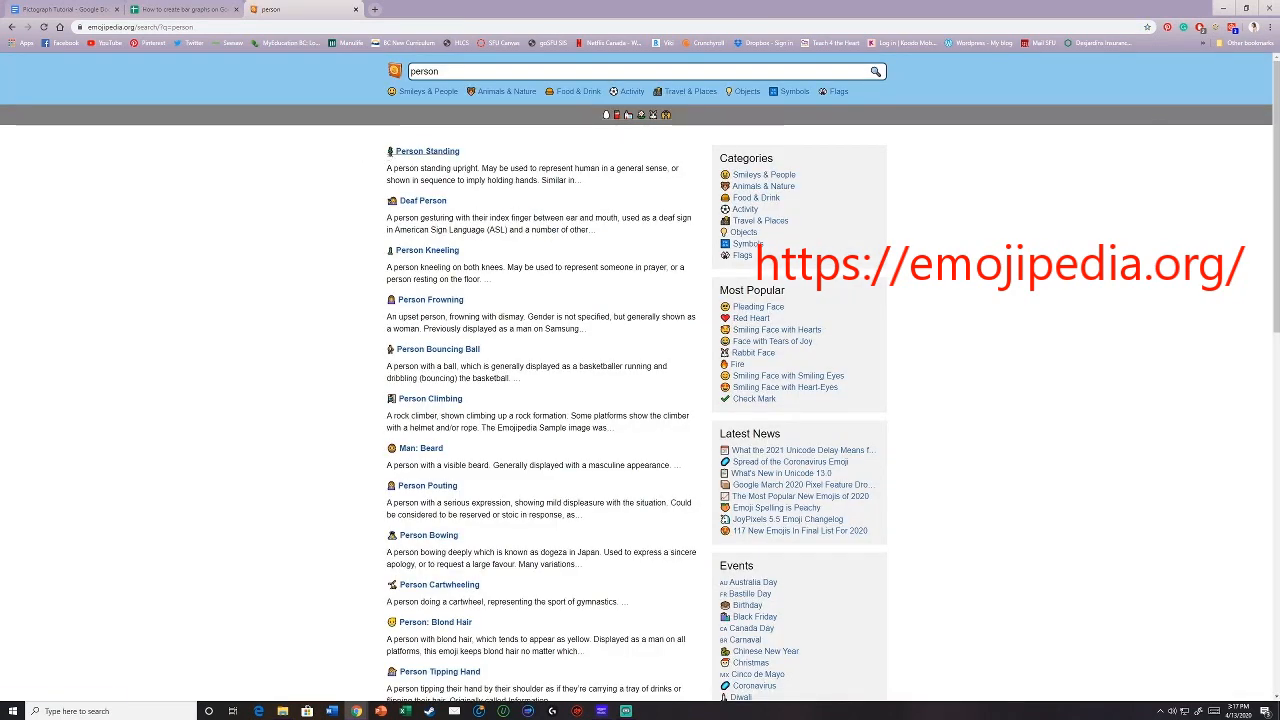
mouse_move(417, 249)
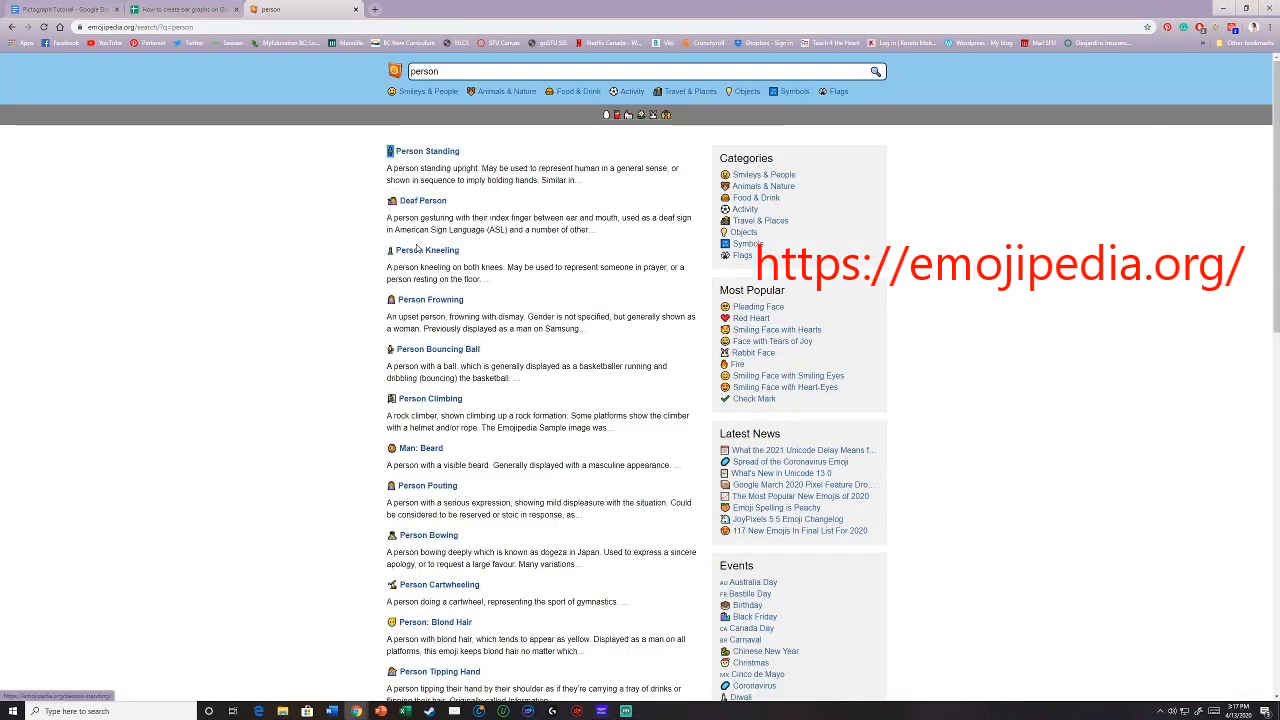
click(185, 9)
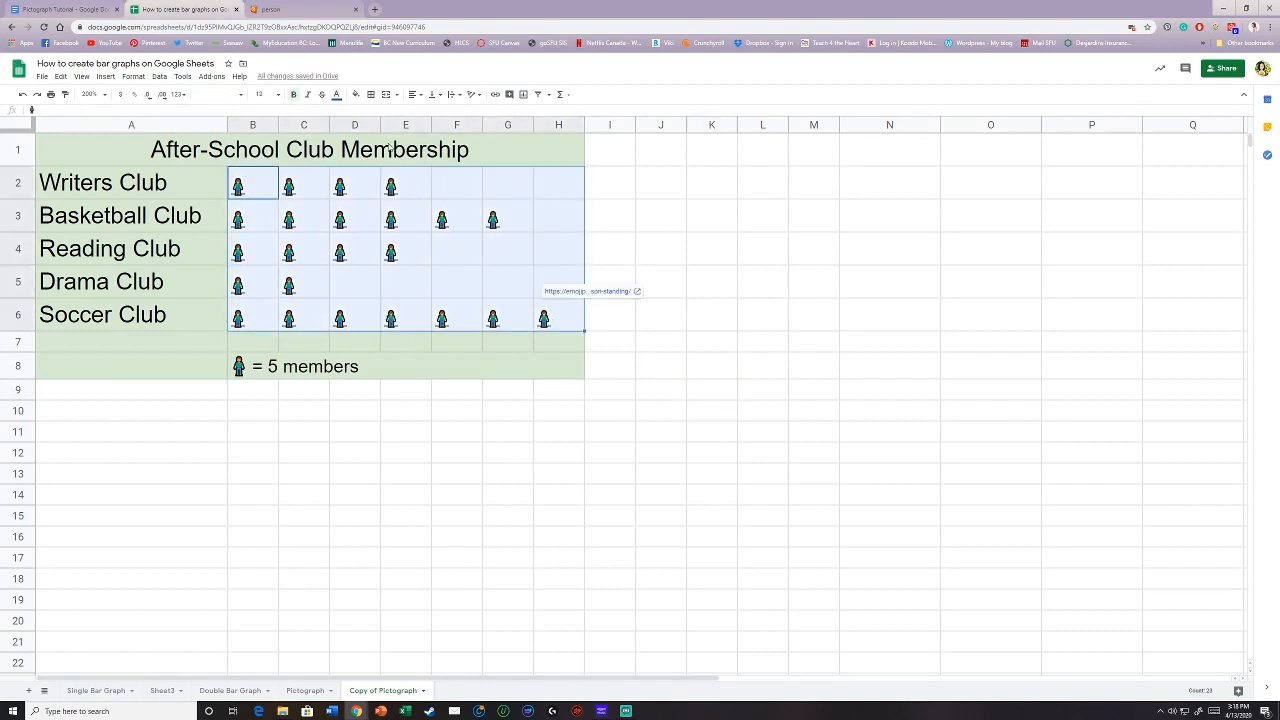
- Select the emoji pictograph table A1:H8 in the sheet for copying
click(712, 282)
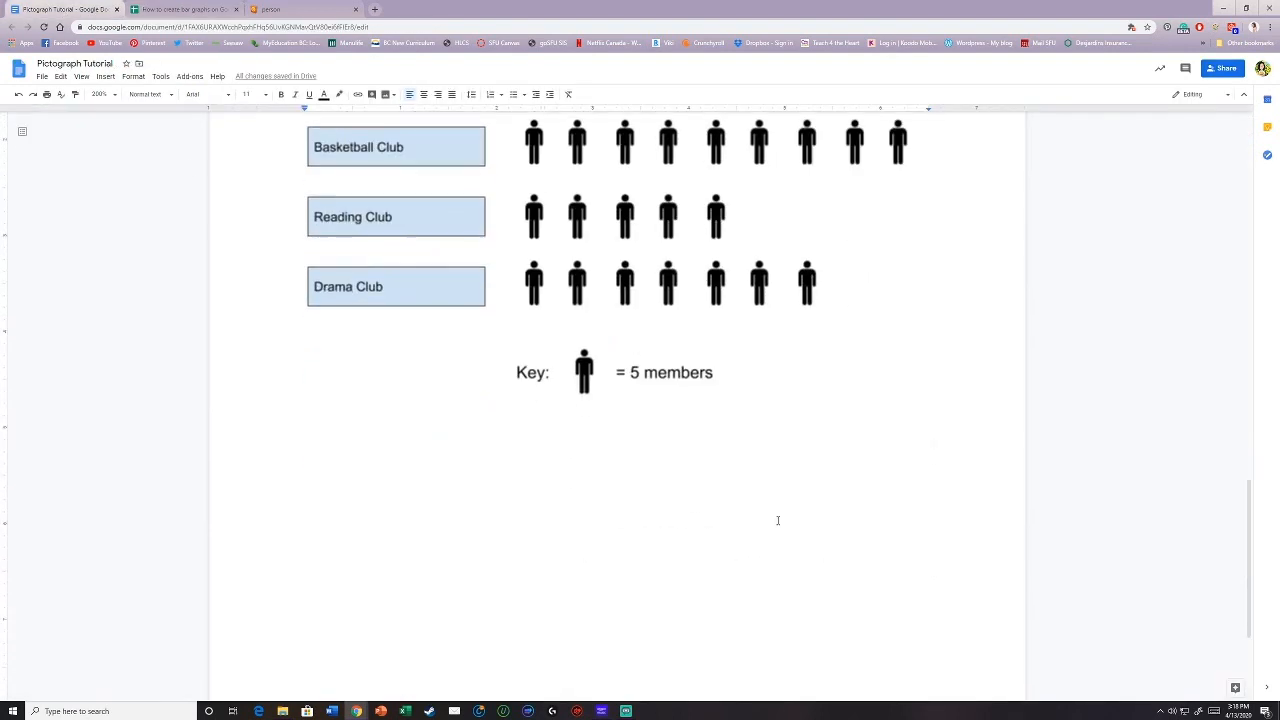
- Paste the Sheets emoji pictograph table unlinked below the drawn pictograph and key
key(ctrl+v)
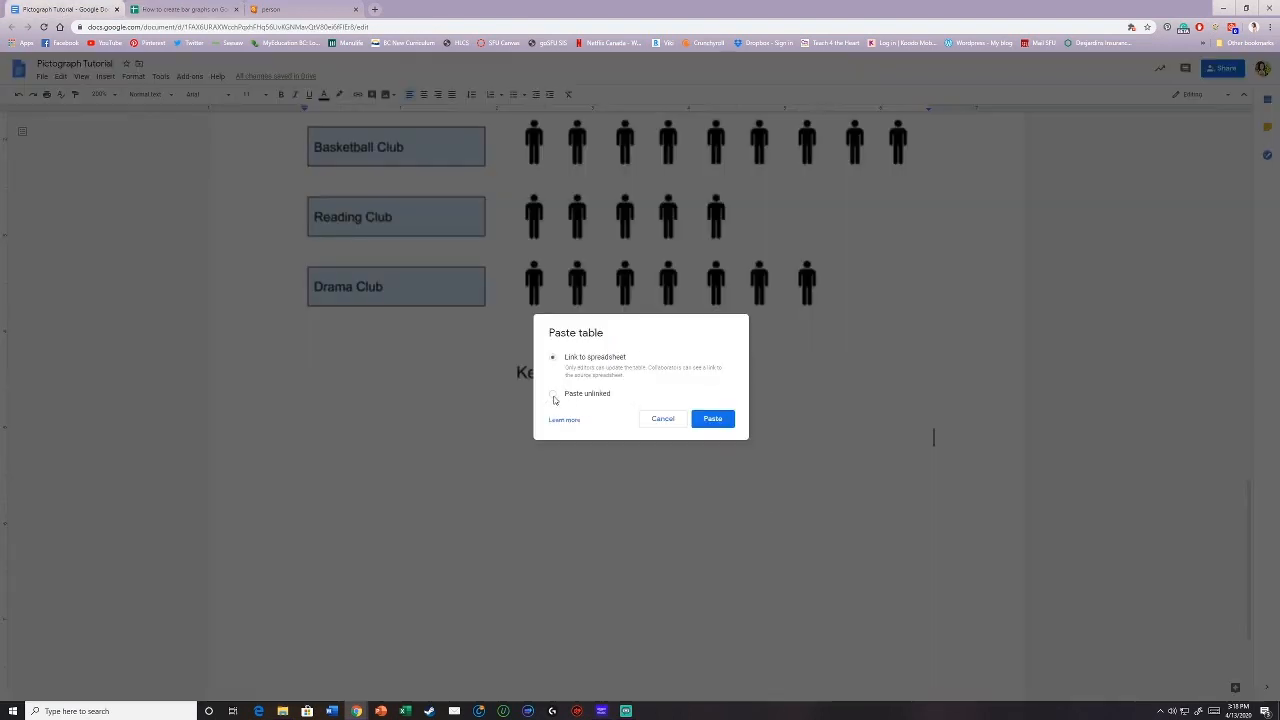
click(712, 418)
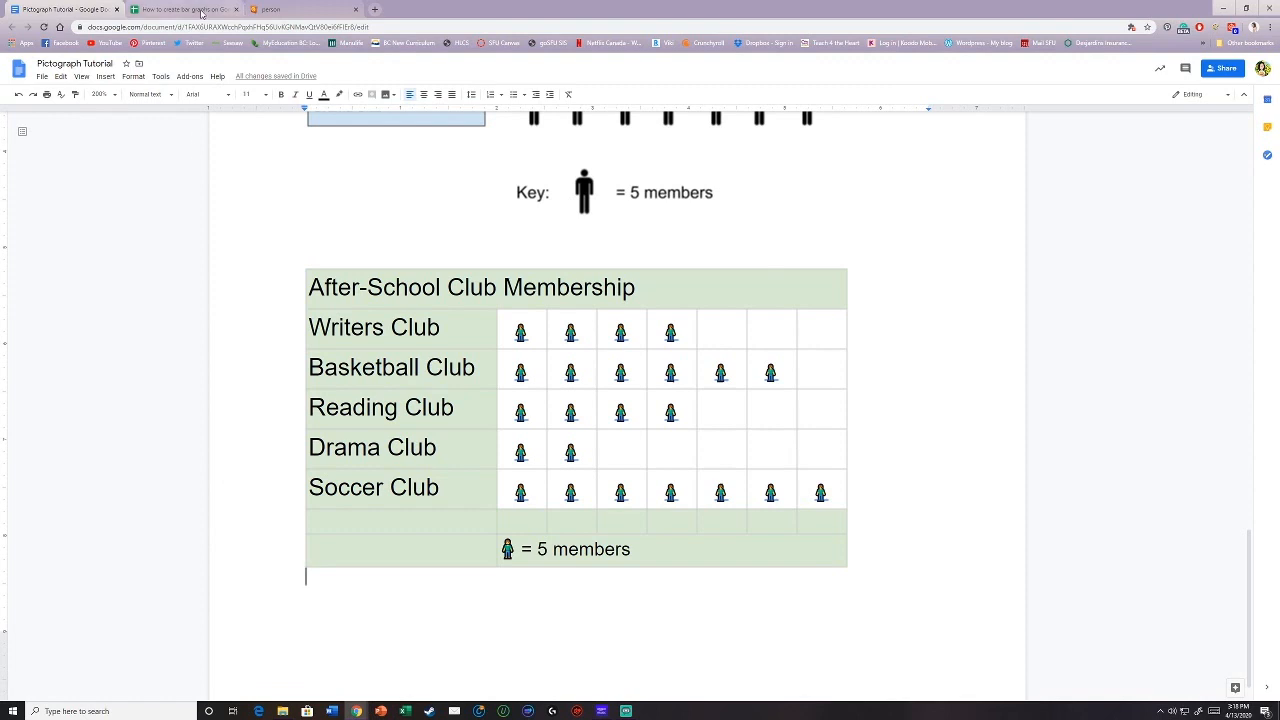
scroll(down, 3)
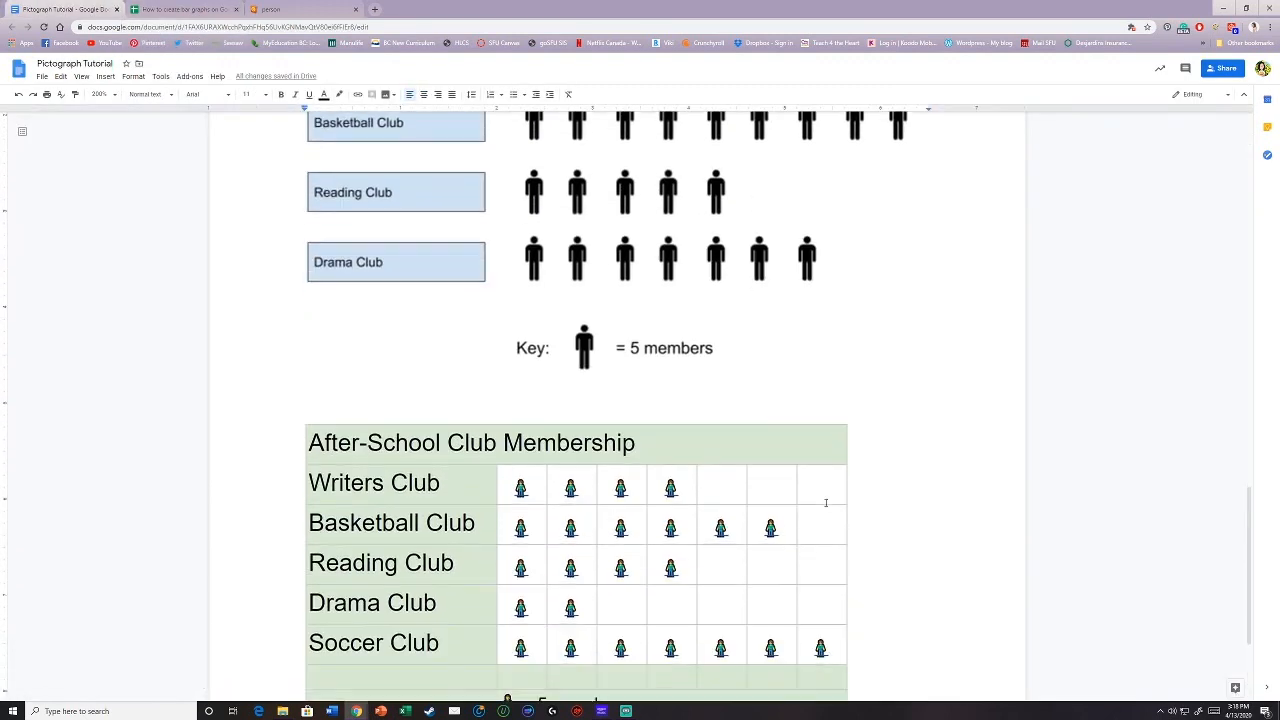